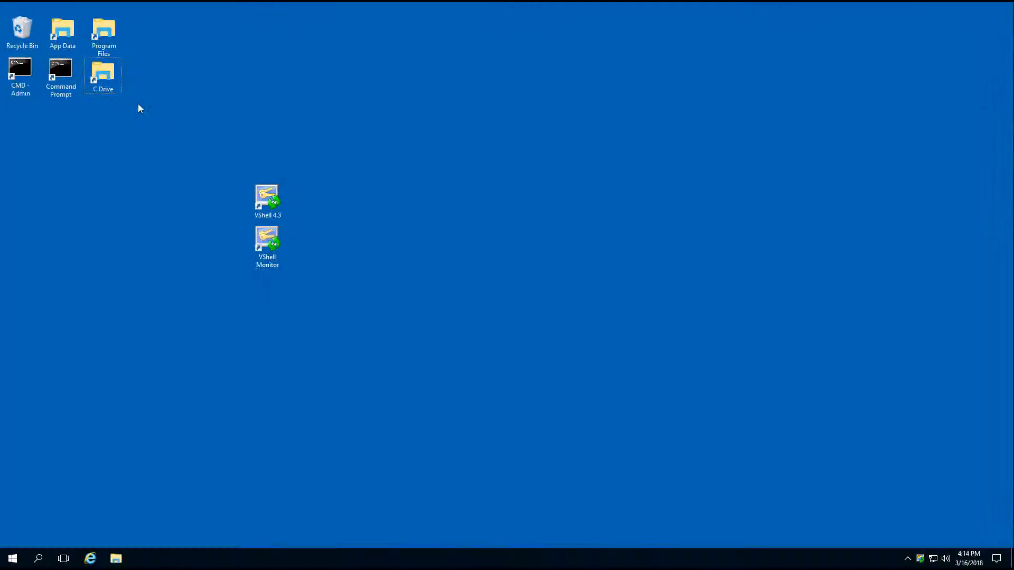
Browse the C: drive in File Explorer and select the VRoots folder.
double_click(102, 76)
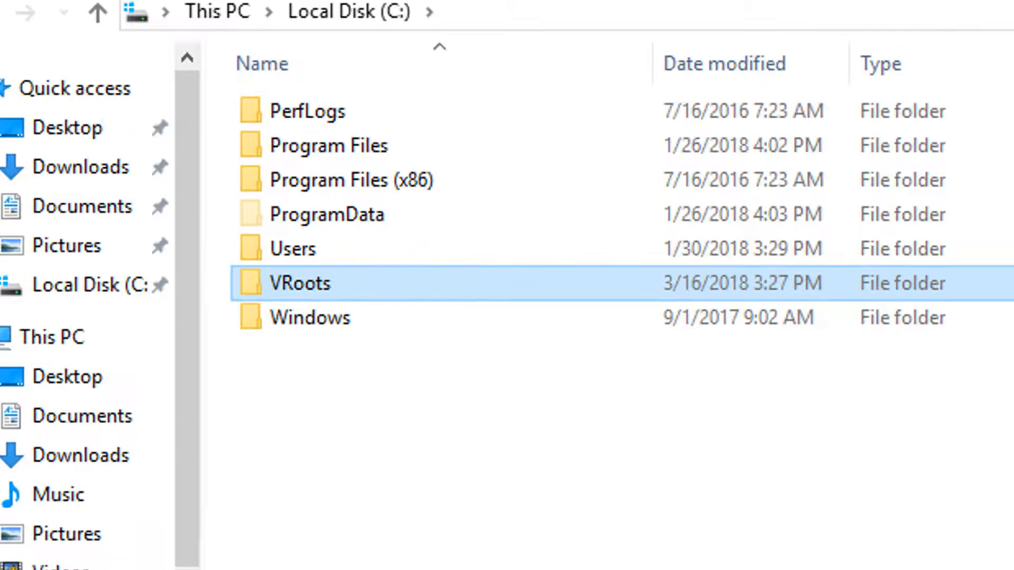
click(882, 66)
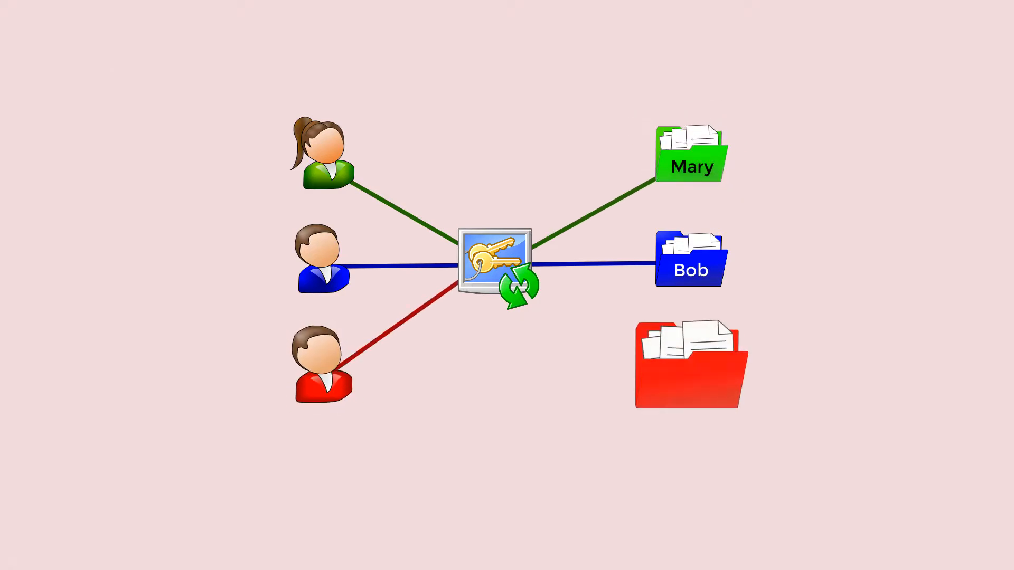
Launch VShell, go to Virtual Roots and begin adding a new virtual root.
double_click(155, 221)
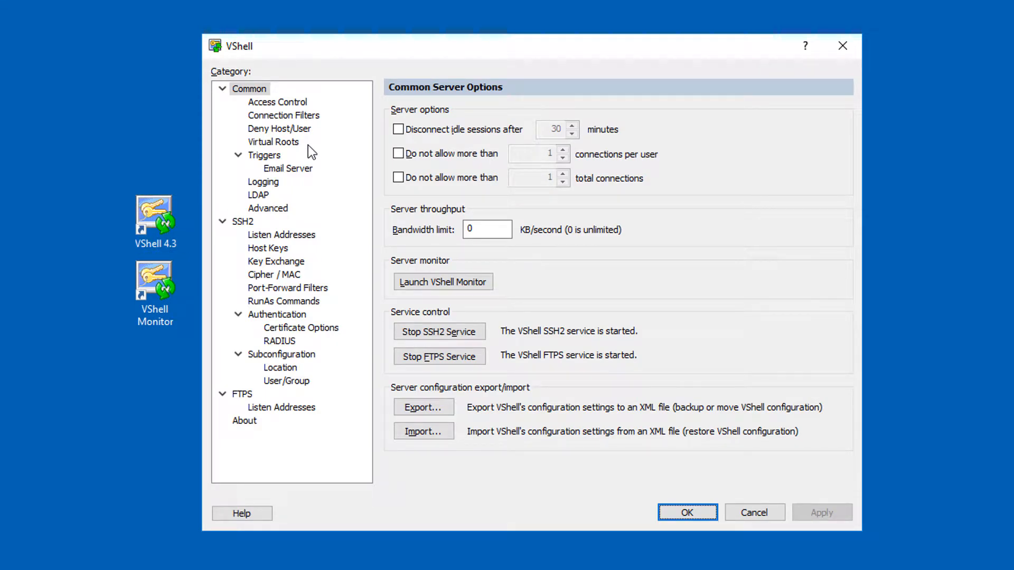
click(273, 142)
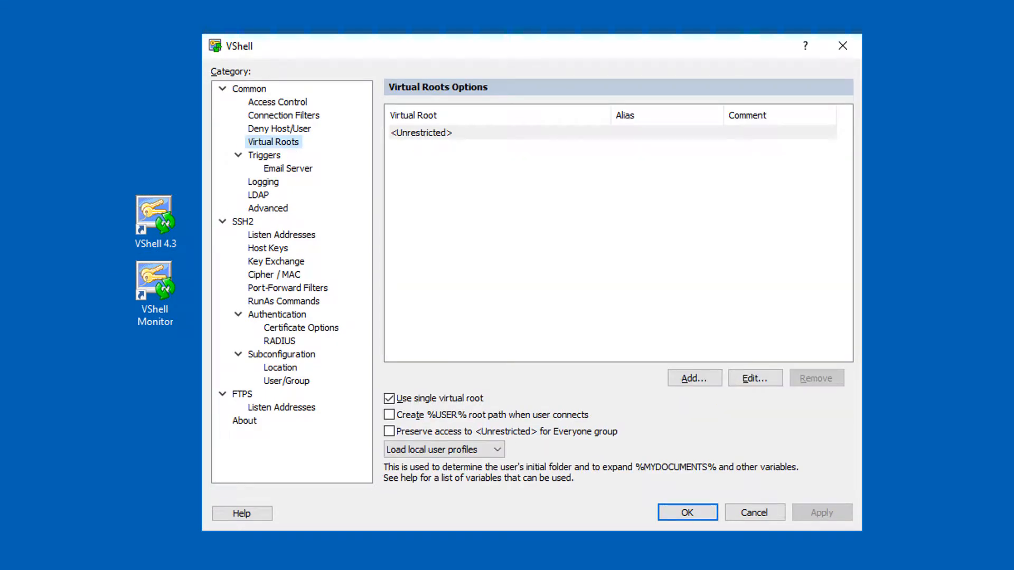
click(694, 378)
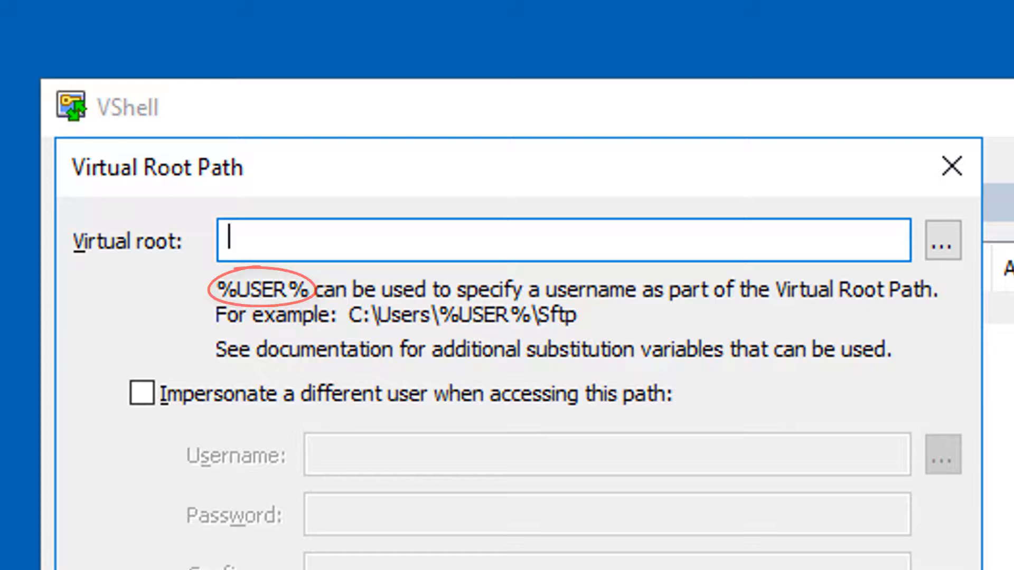
Enter C:\VRoots\%USER% as the virtual root path and %USER% as its alias.
text(C)
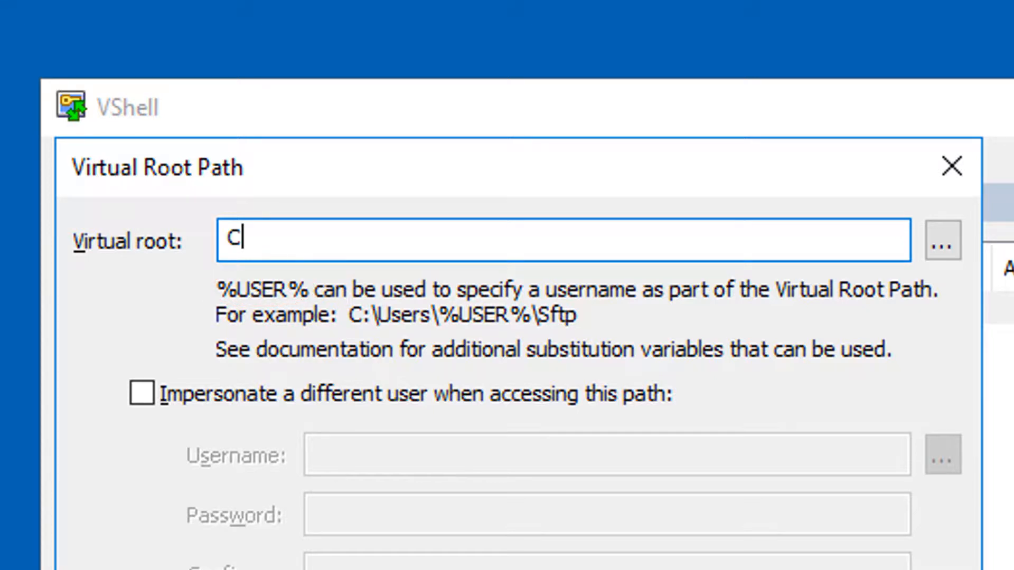
text(:\VRoots)
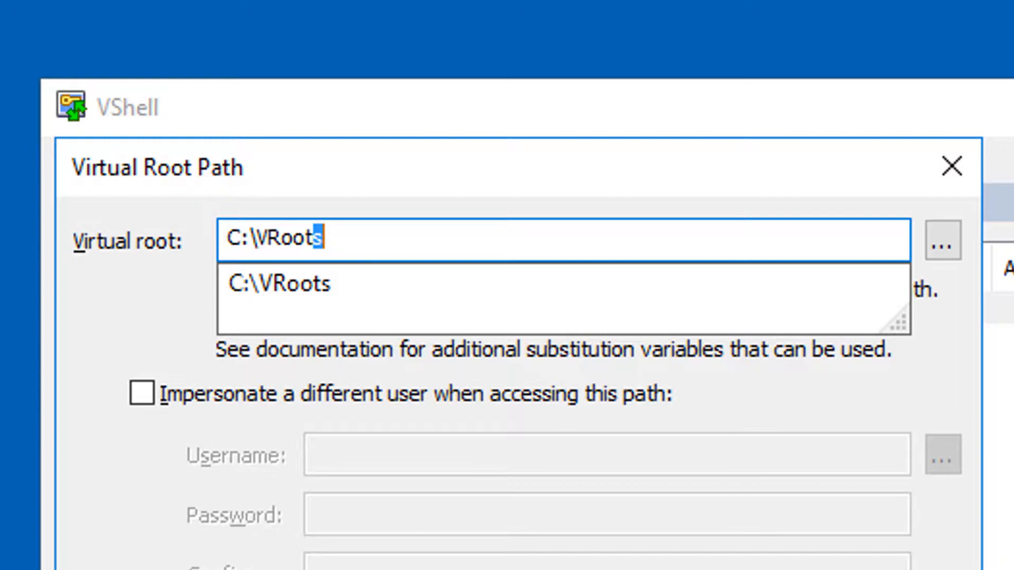
text(\%USER%)
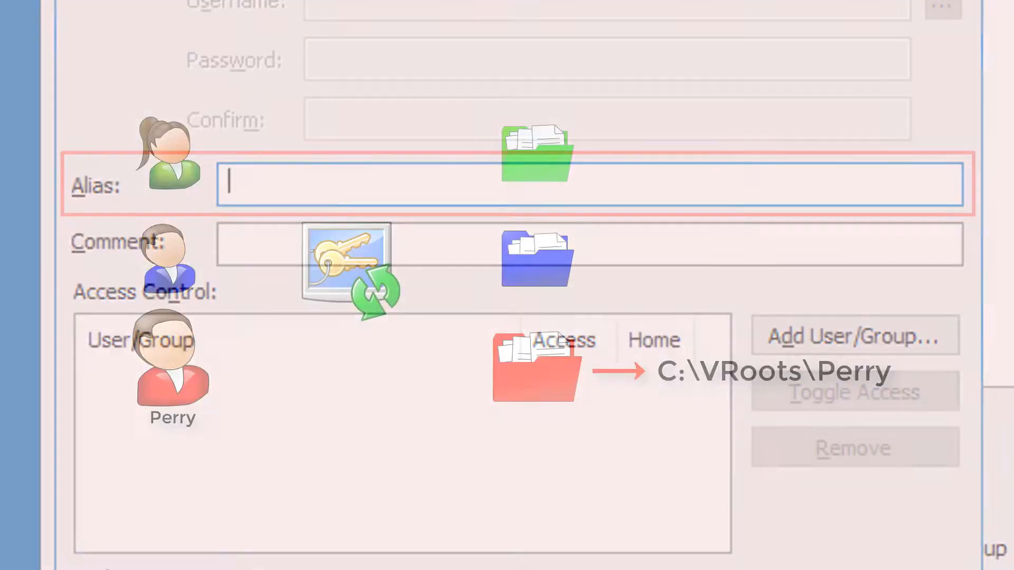
text(%)
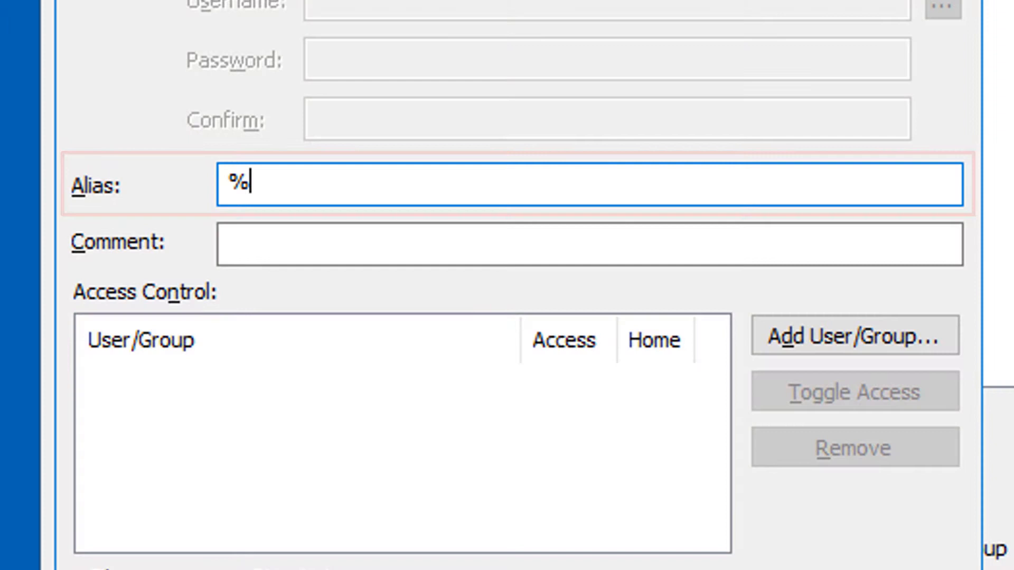
text(USER%)
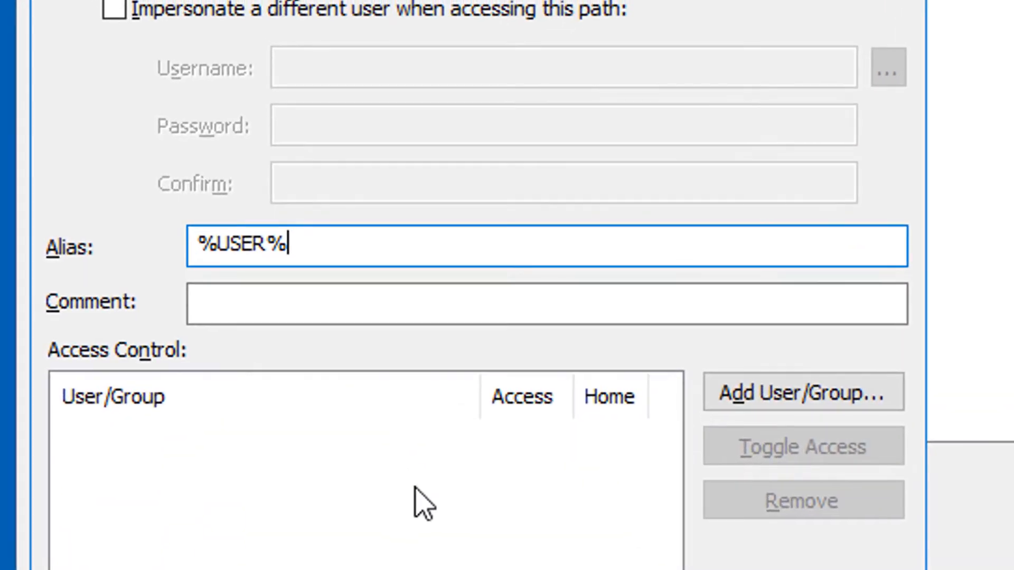
Grant Authenticated Users access with this root as their home and save the virtual root.
click(801, 391)
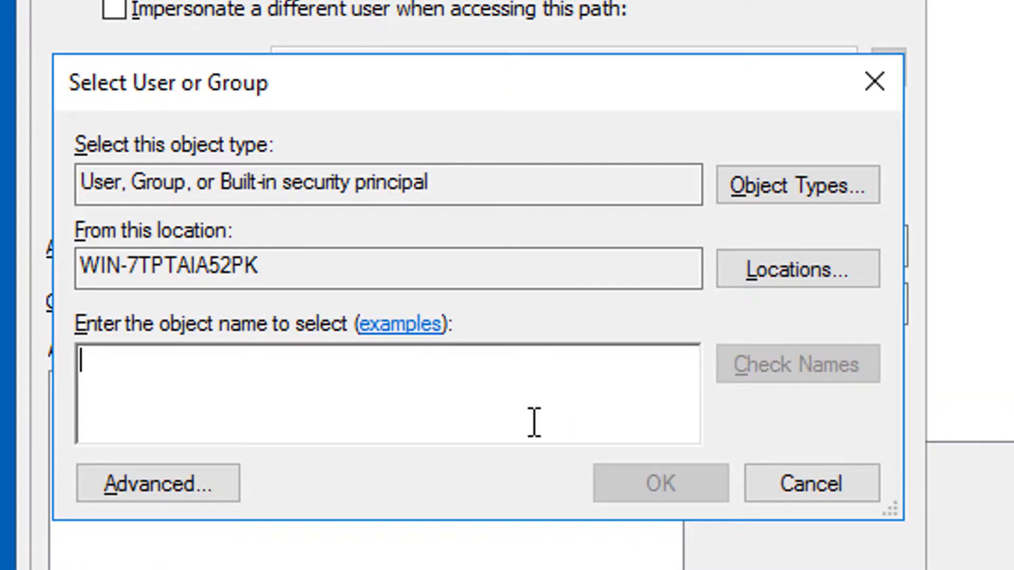
text(authenticated users)
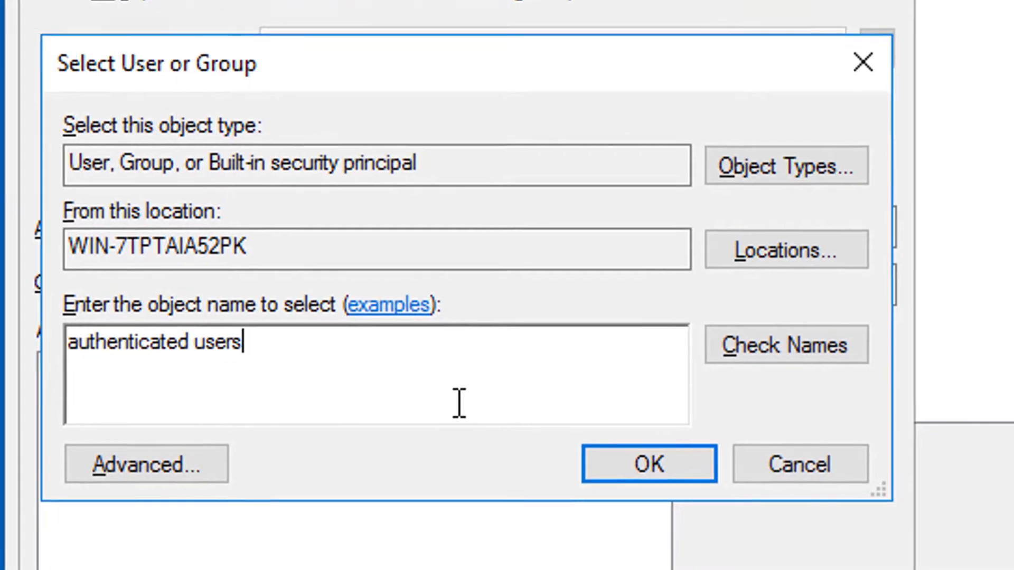
click(647, 463)
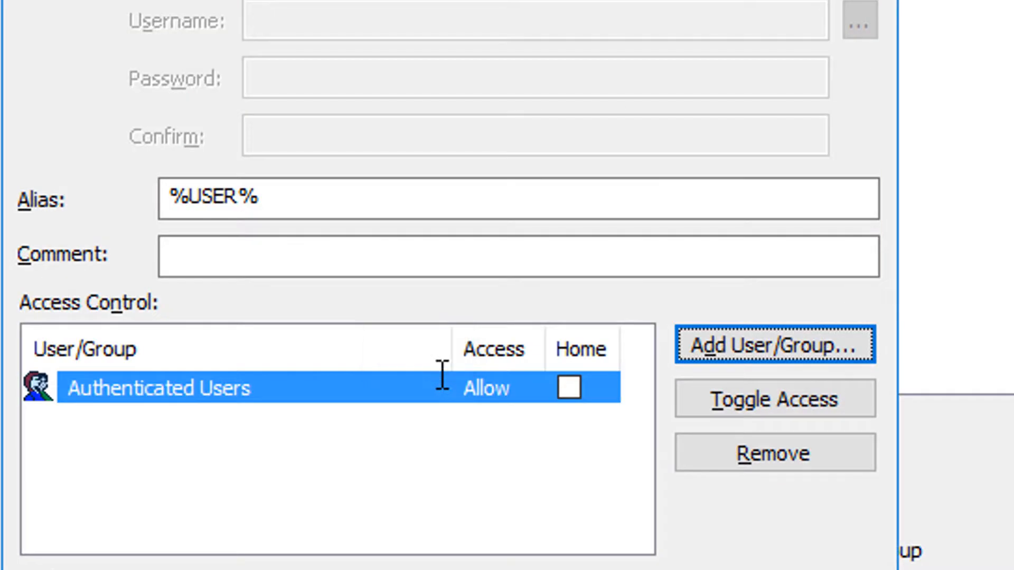
mouse_move(442, 469)
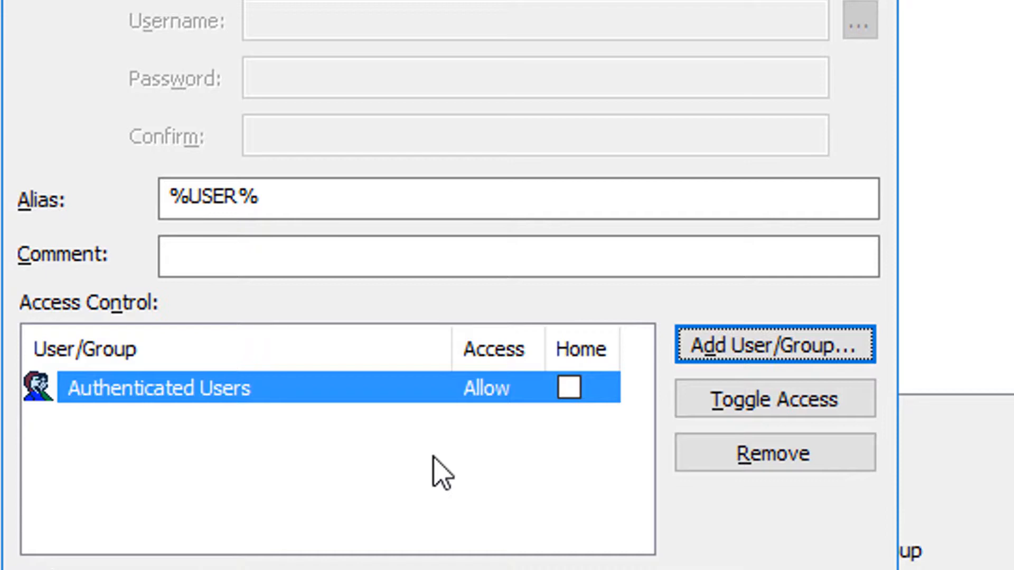
mouse_move(571, 447)
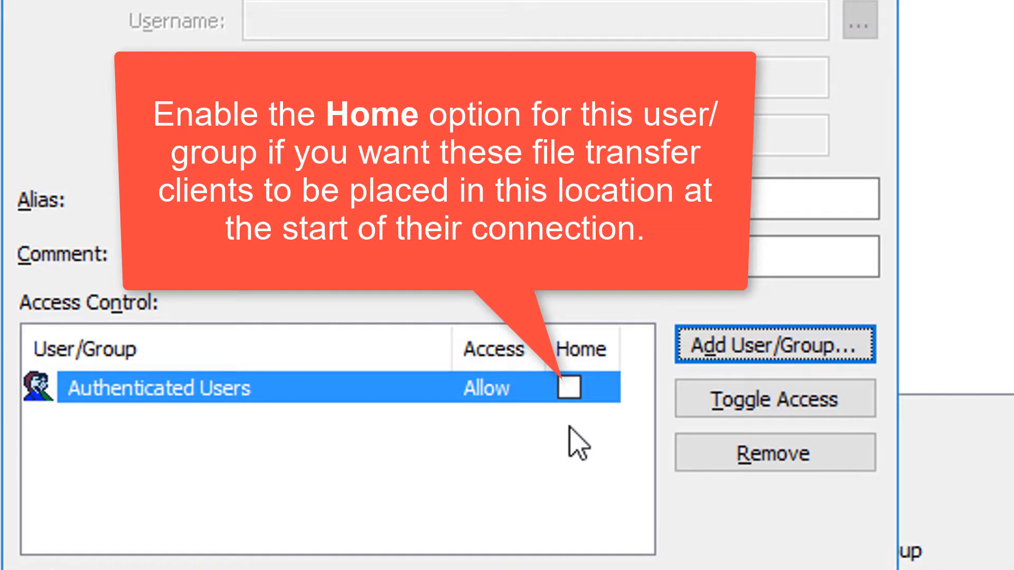
mouse_move(578, 439)
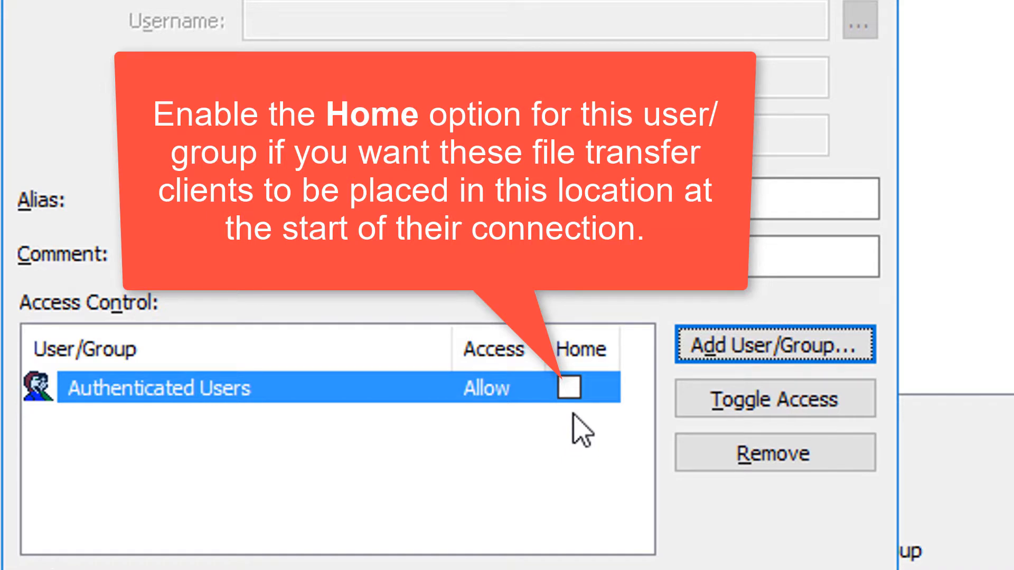
click(568, 388)
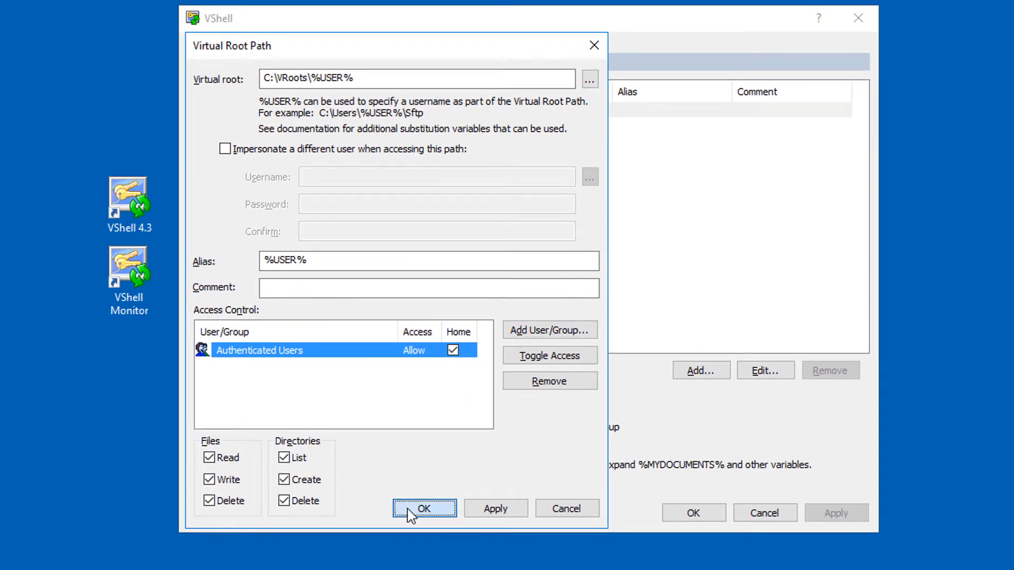
click(423, 507)
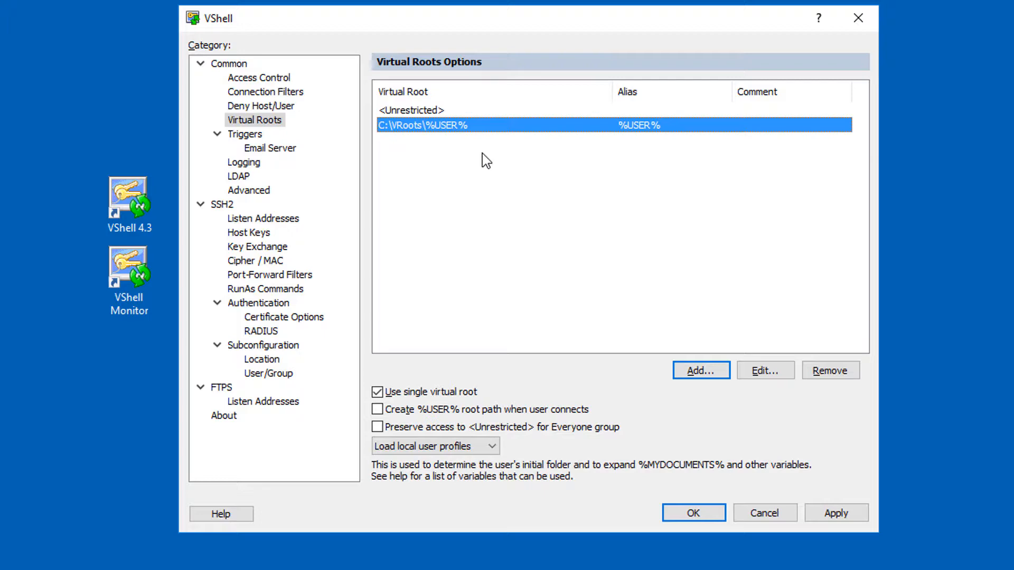
Switch to File Explorer and check that the C:\VRoots folder is empty.
click(411, 110)
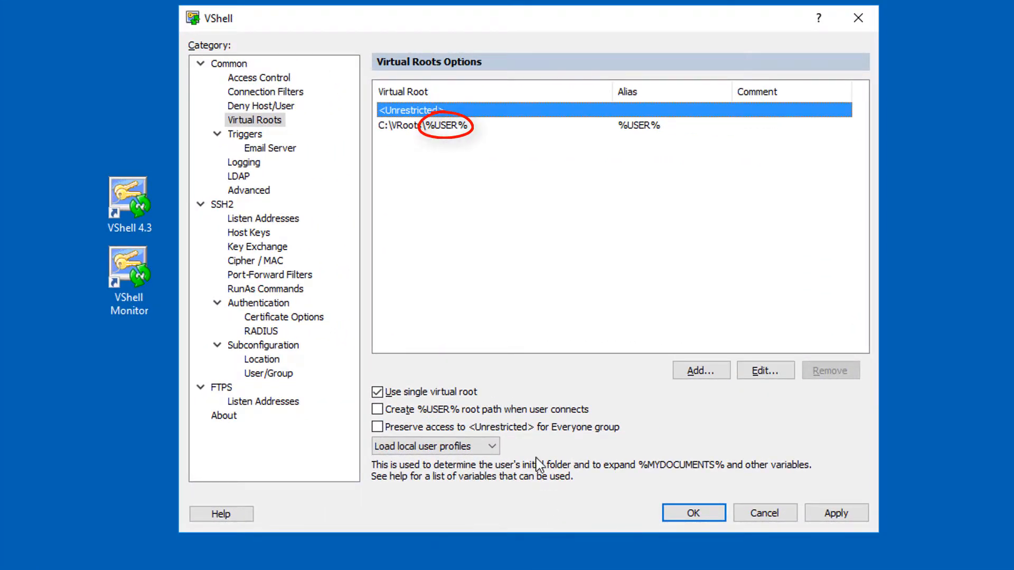
click(378, 410)
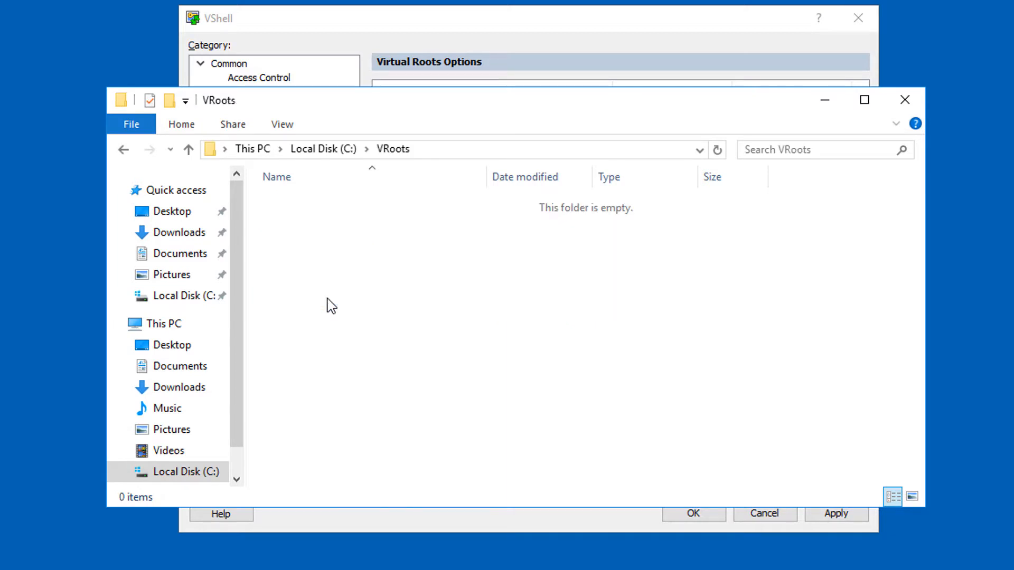
mouse_move(651, 180)
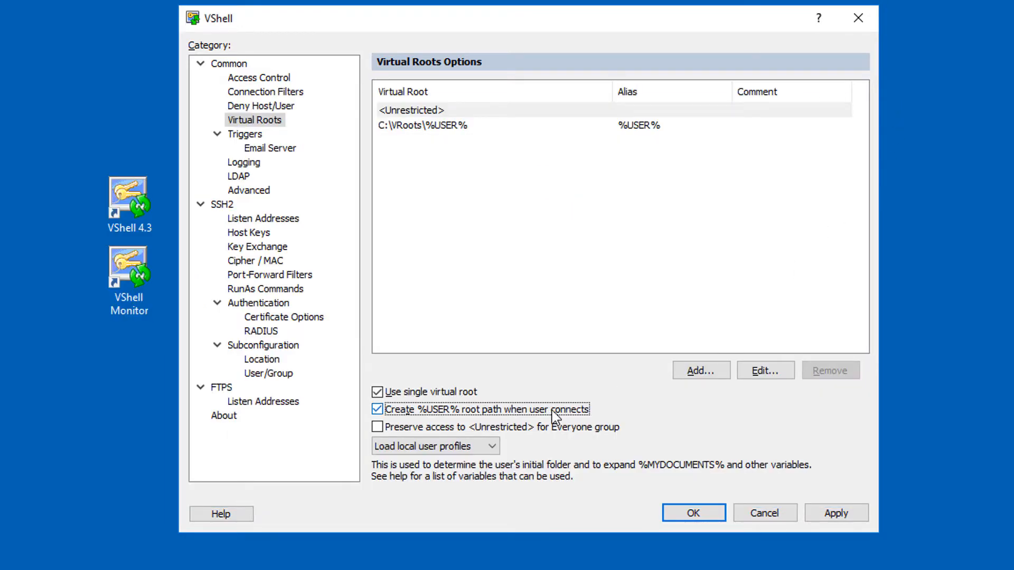
mouse_move(552, 419)
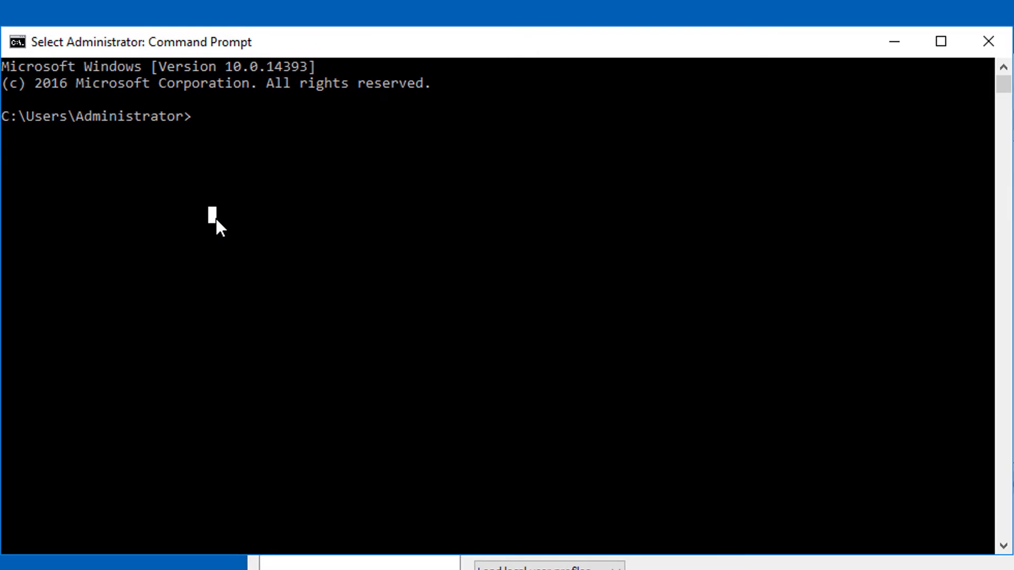
Log in with vsftp perry@localhost and run pwd to show the working directory.
text(vsftp)
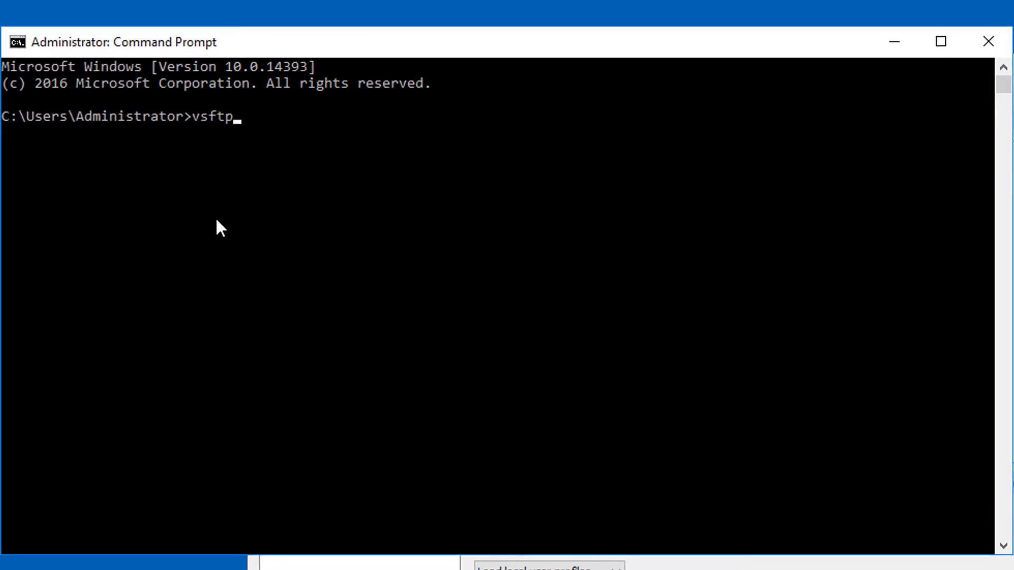
text(perry@)
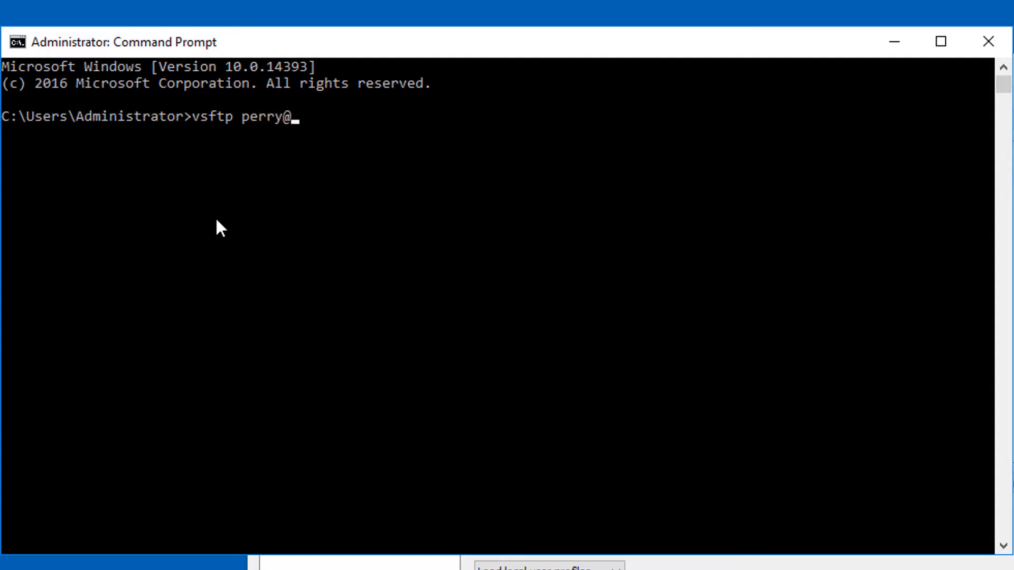
text(localhost)
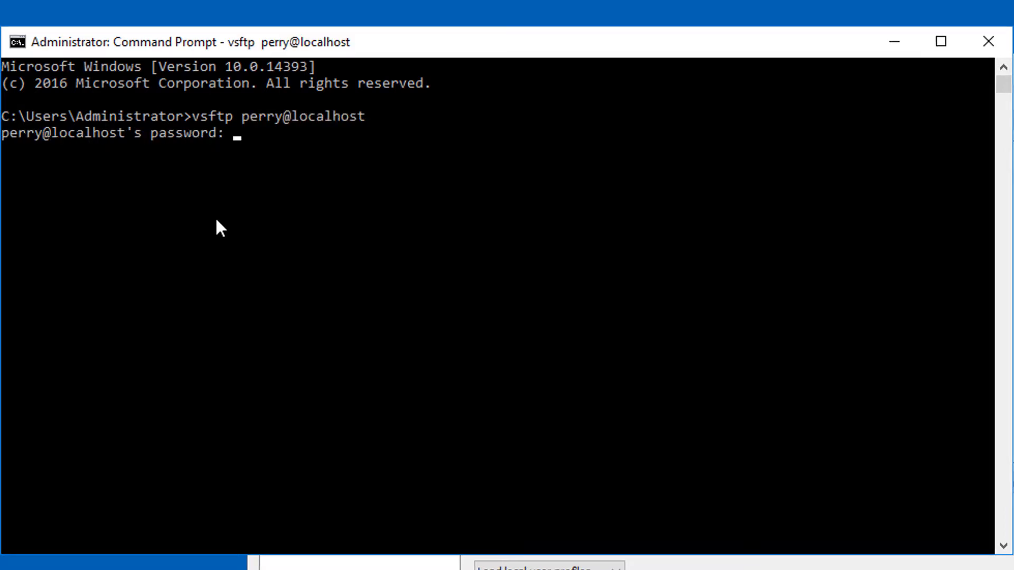
key(Enter)
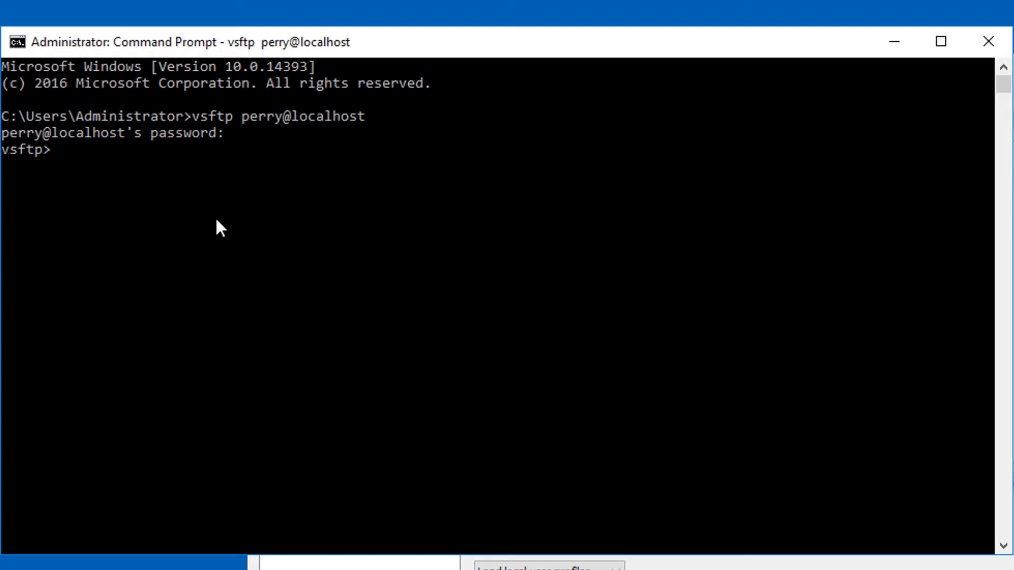
text(pwd)
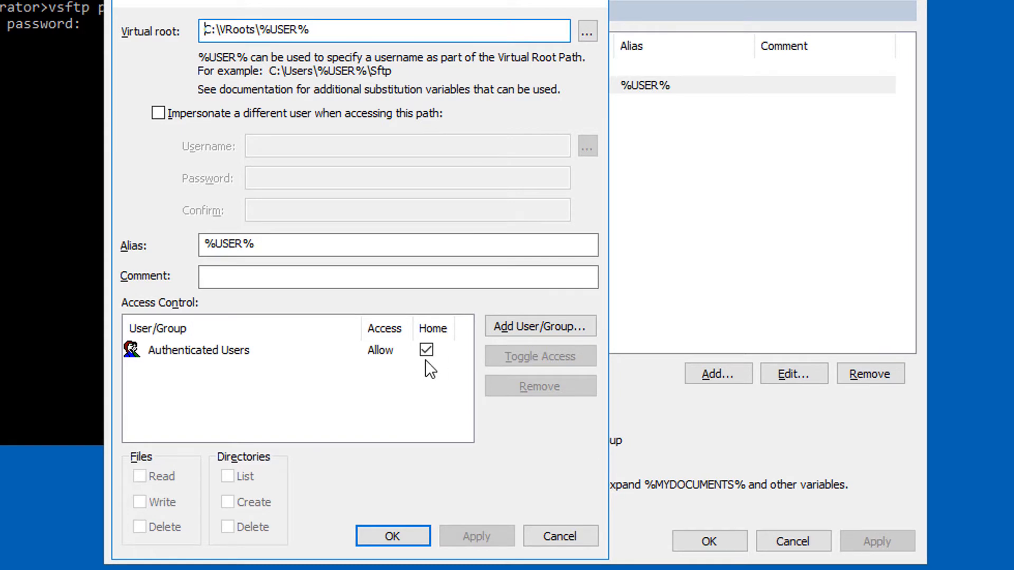
Dismiss the Virtual Root Path dialog and return to the vsftp session showing /perry.
click(390, 537)
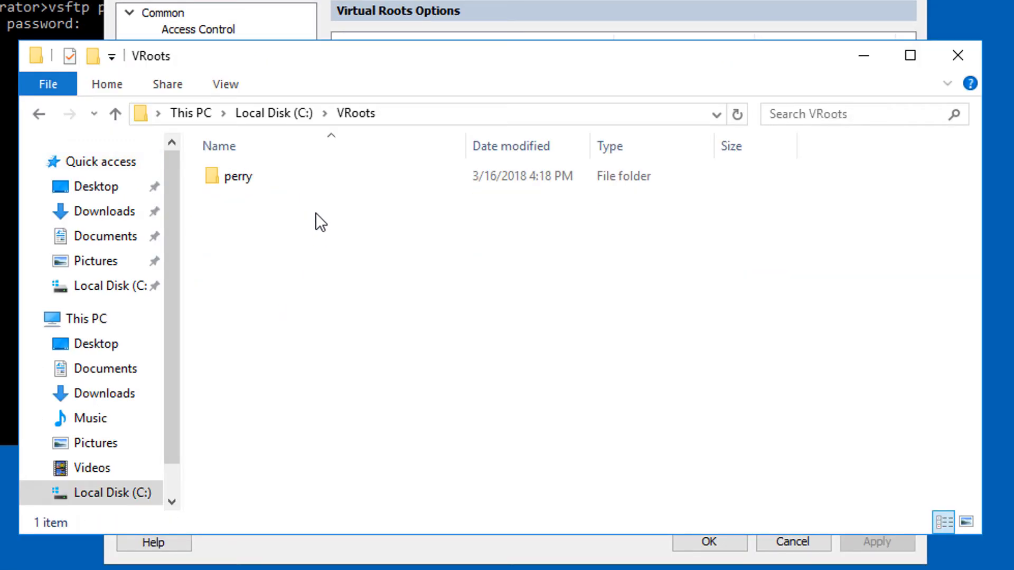
click(237, 177)
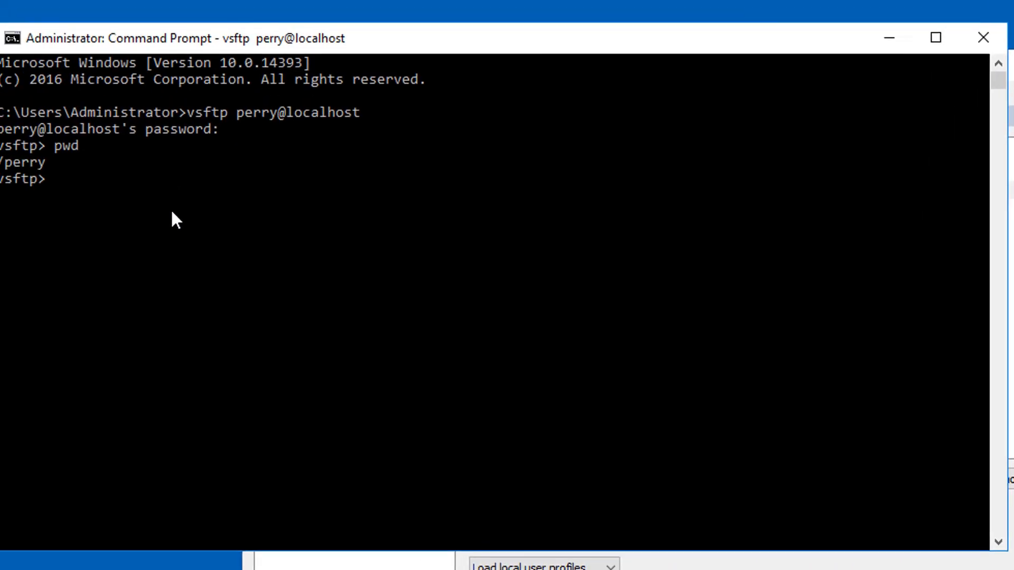
Exit, start a second user's vsftp session, run pwd and try cd C:\VRoots\m... to another user's folder.
text(exit)
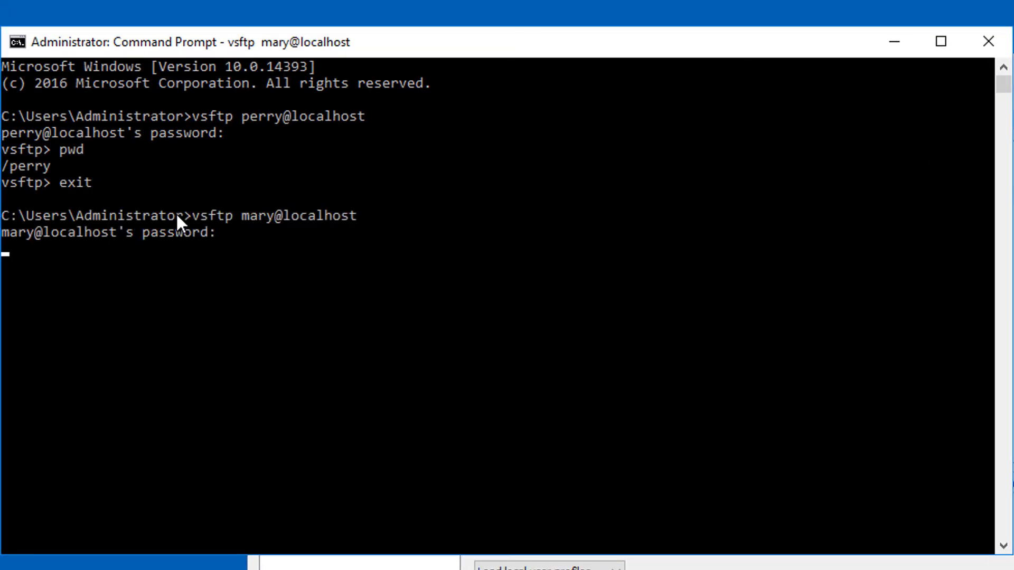
text(pwd)
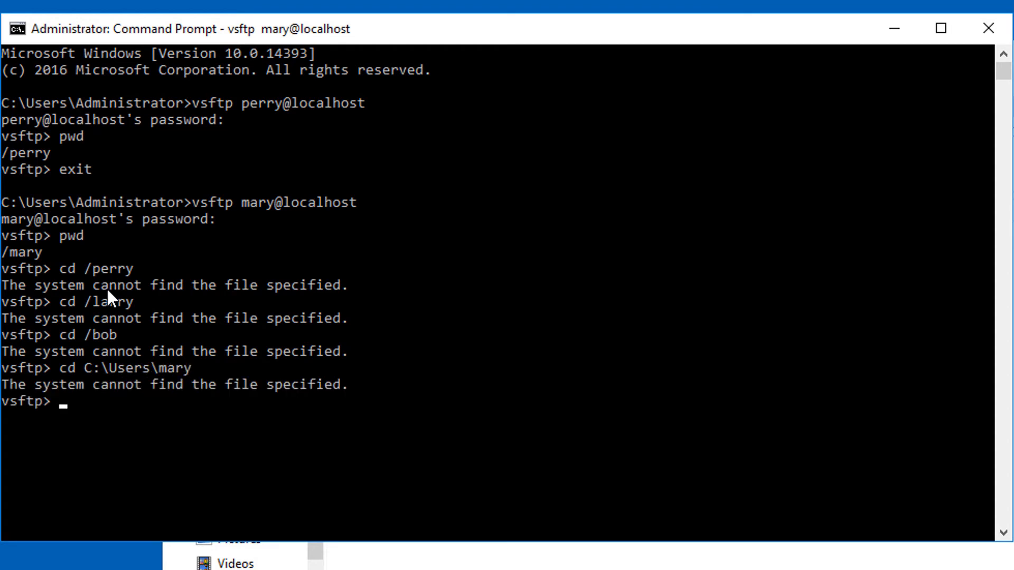
text(cd C:\V)
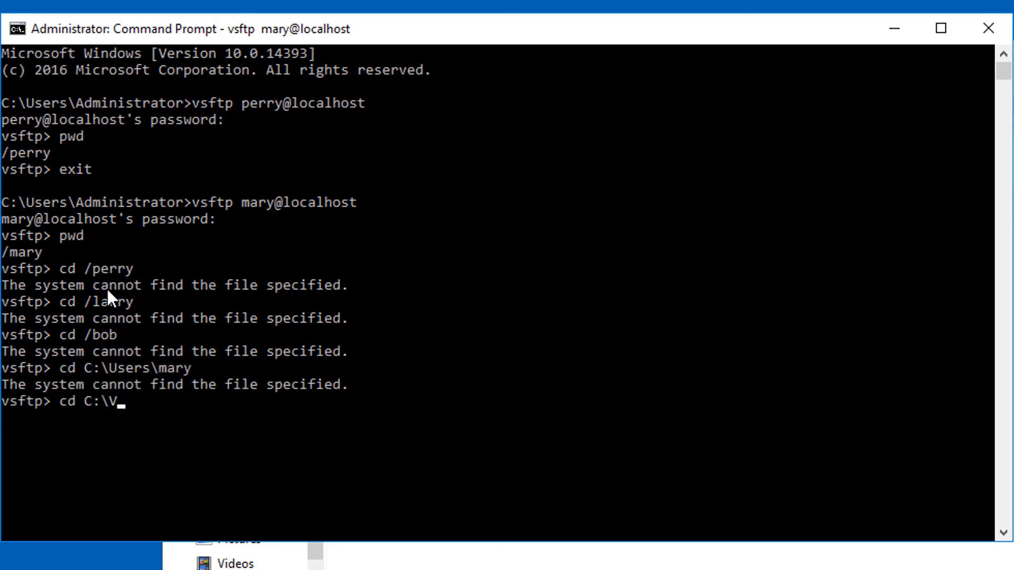
text(Roots\m)
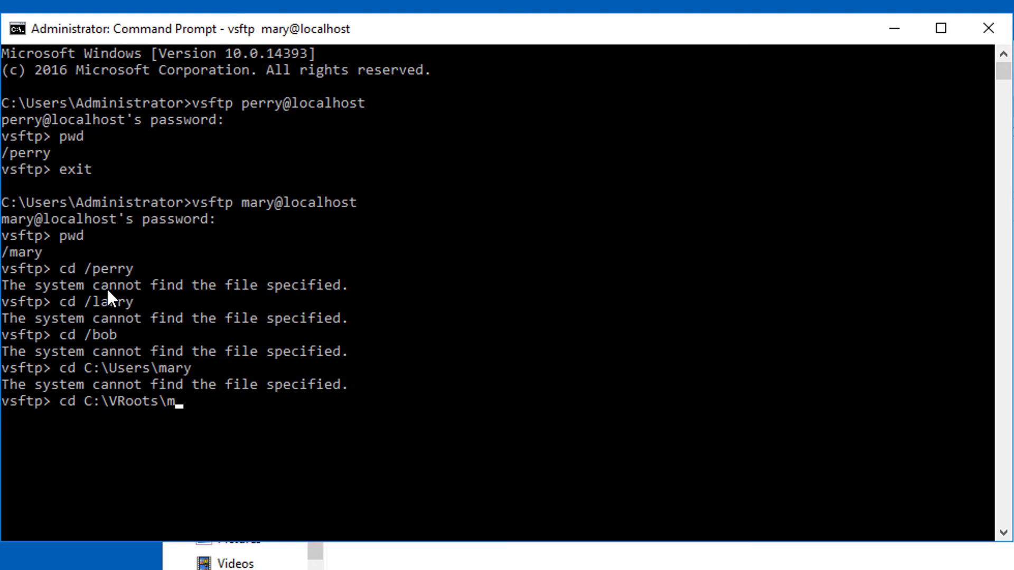